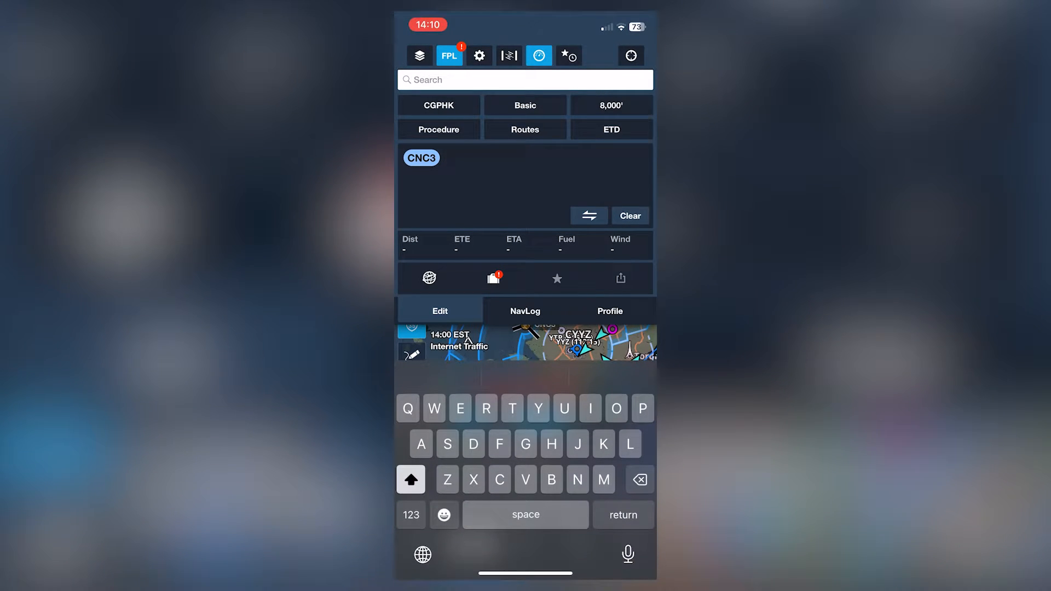
Step: Add CYKF as the destination after CNC3, giving a 28 nm, 20-minute route
type("CYKF")
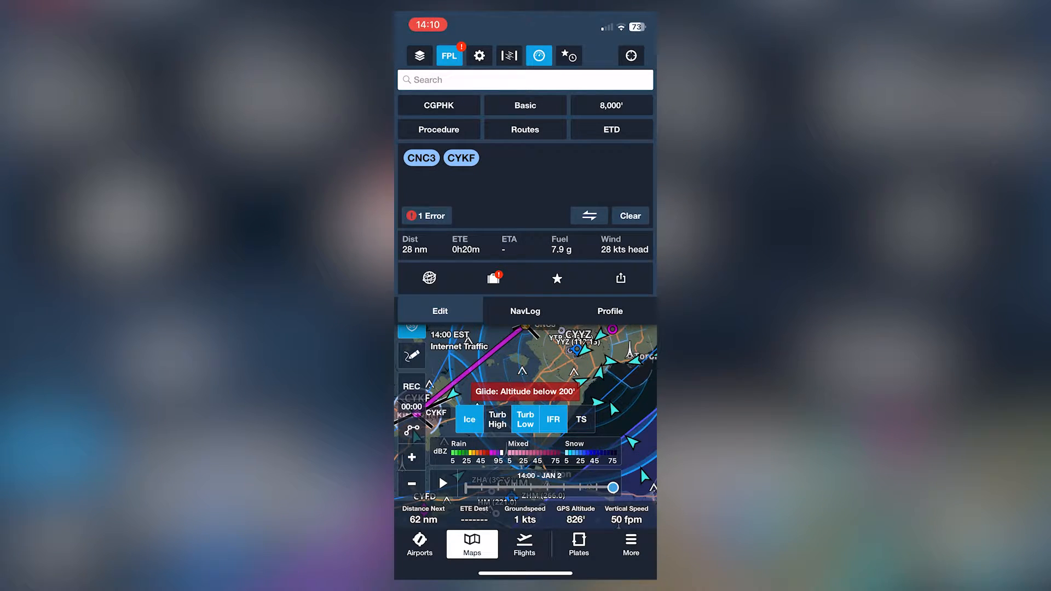
Step: Bring up the Procedure Advisor with approach, traffic pattern and holding options into CYKF
left_click(461, 158)
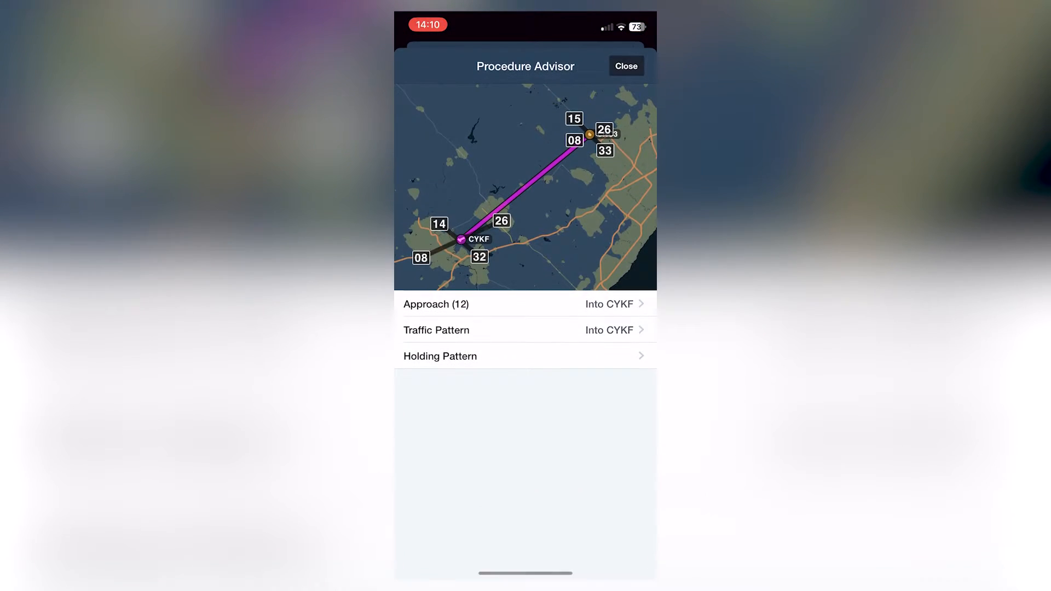
Step: Choose the RNAV (RNP) Y RWY 26 approach into CYKF, listing transitions ALKAP to TAVRI
left_click(436, 303)
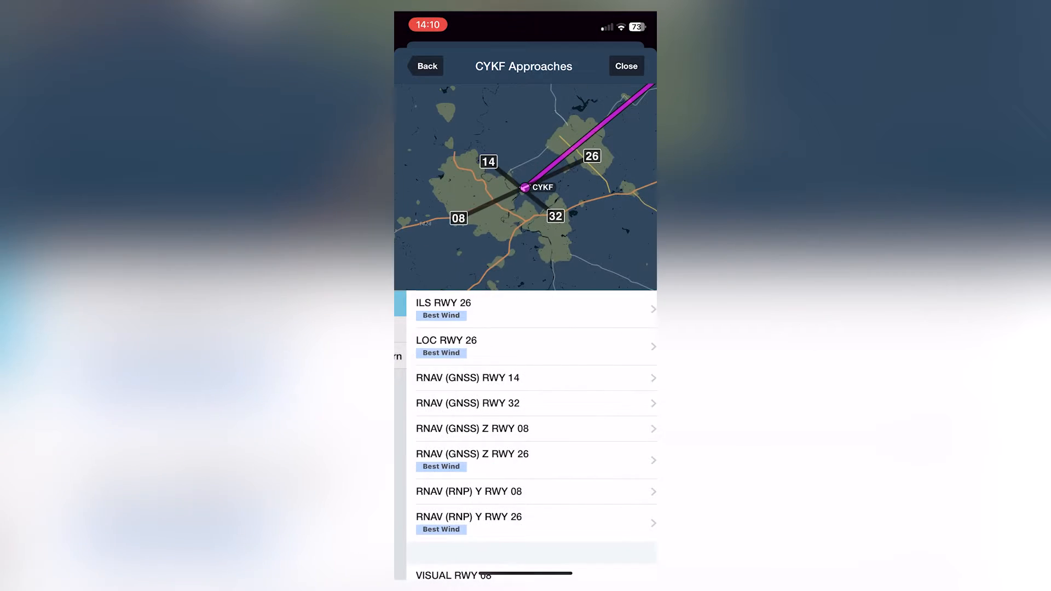
scroll("down", 3)
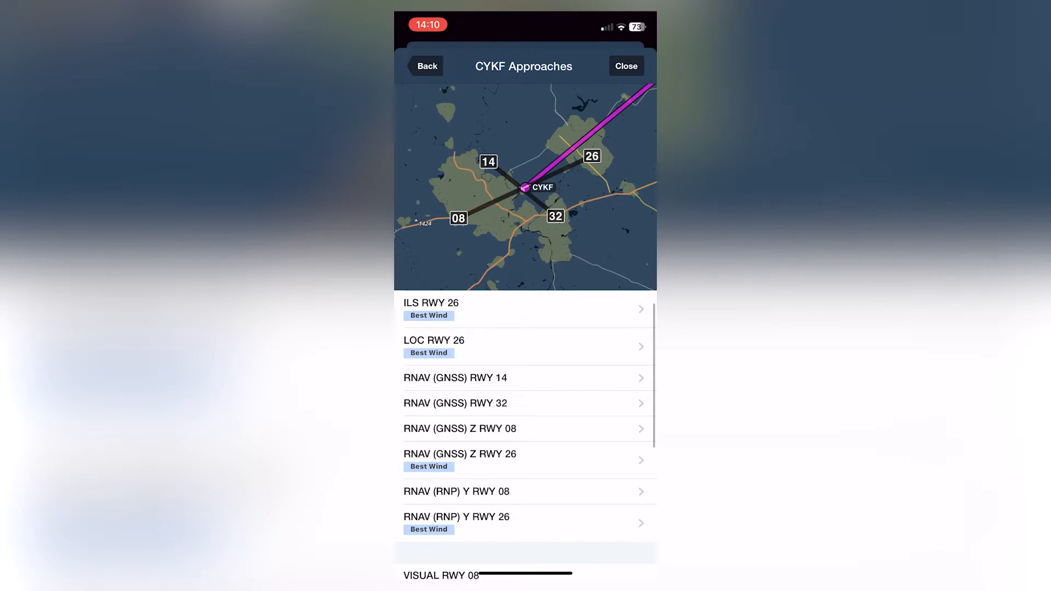
left_click(457, 516)
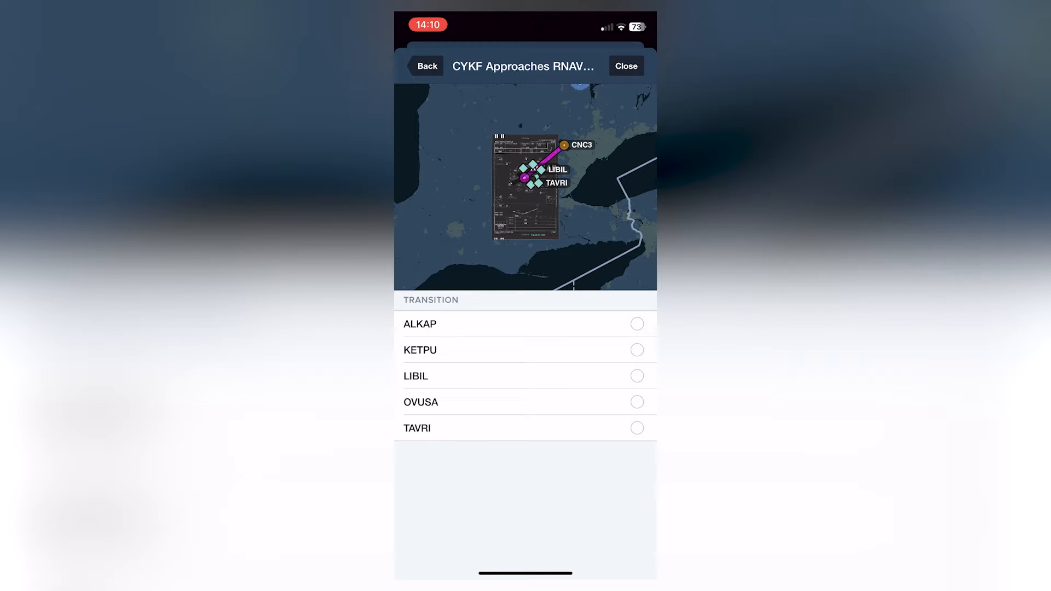
Step: Add the approach via the LIBIL transition to the route, now CNC3–LIBIL–CYKF at 29 nm
left_click(637, 375)
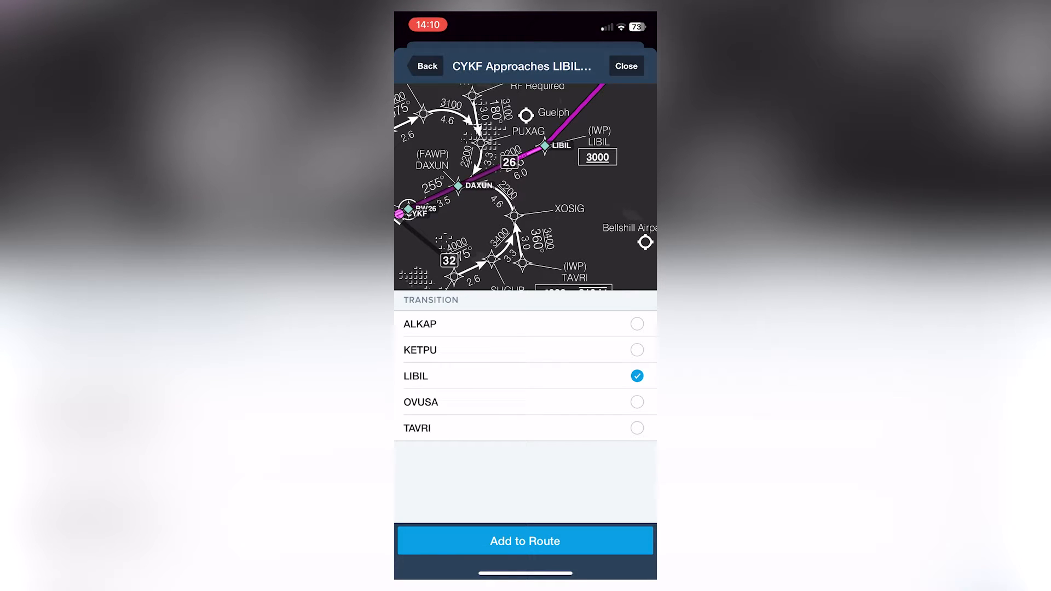
left_click(524, 540)
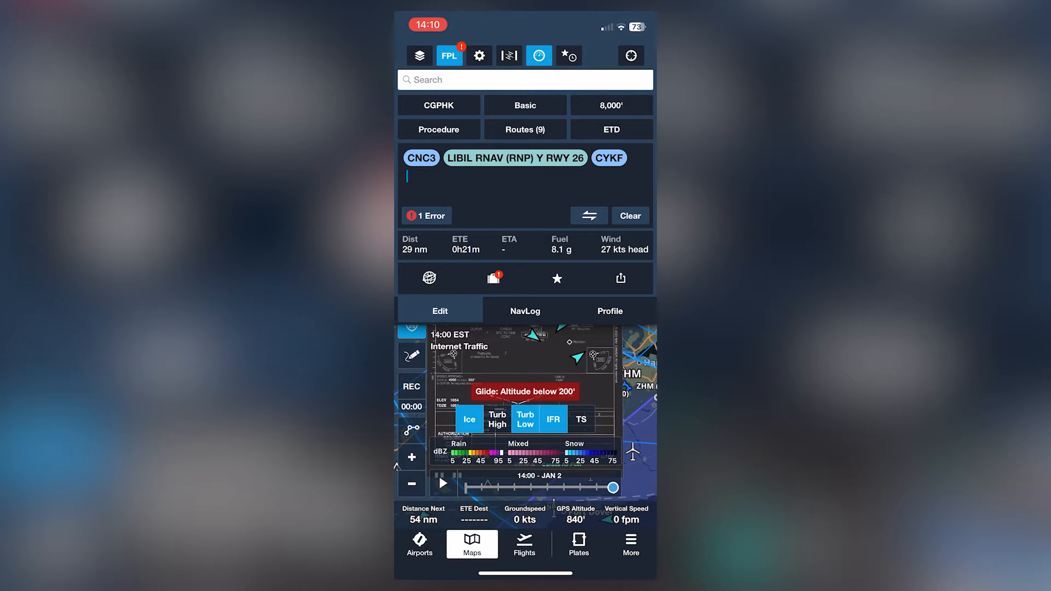
Step: Extend the route with CYYZ as the new destination beyond CYKF
left_click(524, 176)
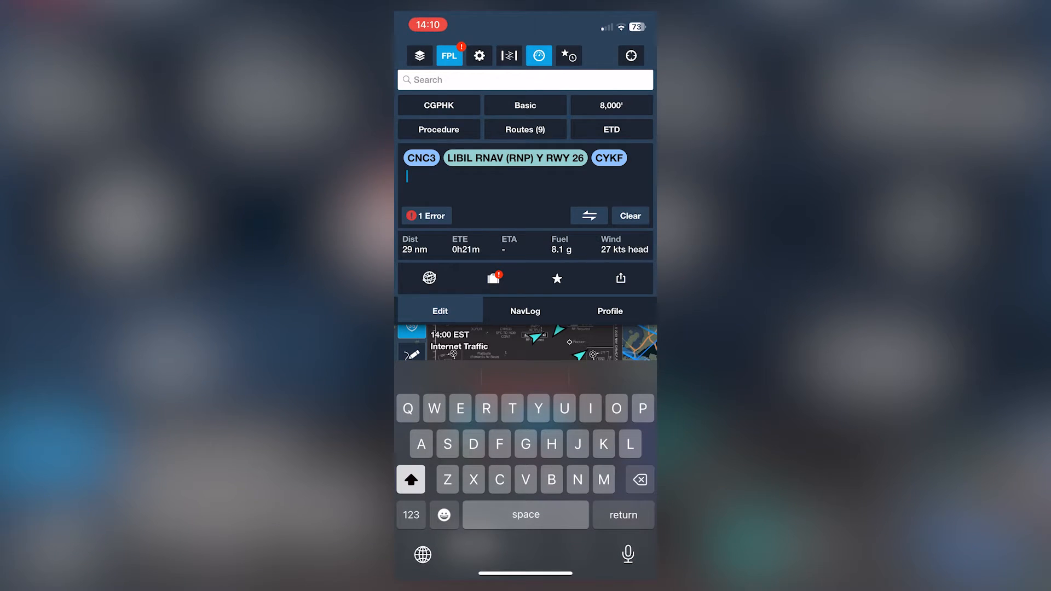
type("CYYZ")
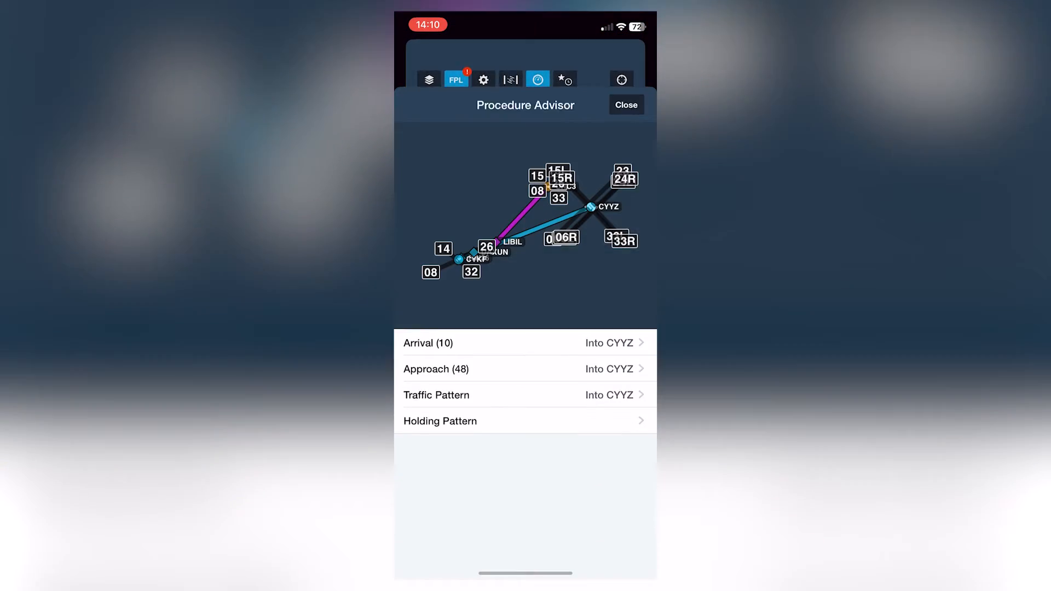
Step: Choose the NAKBO6 arrival into CYYZ, listing transitions APDAX through YZEMN
scroll("down", 3)
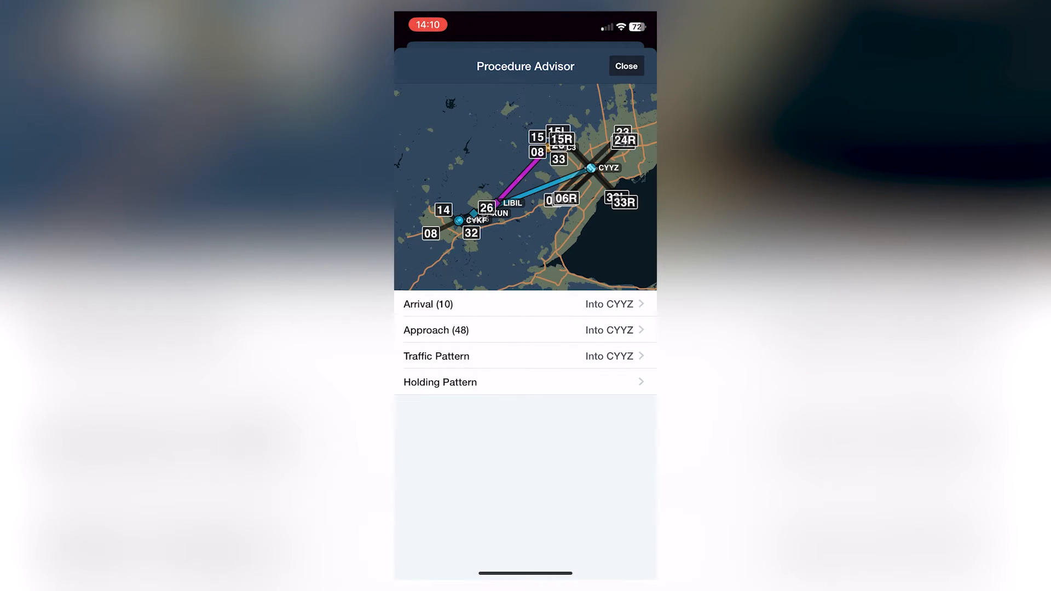
left_click(428, 304)
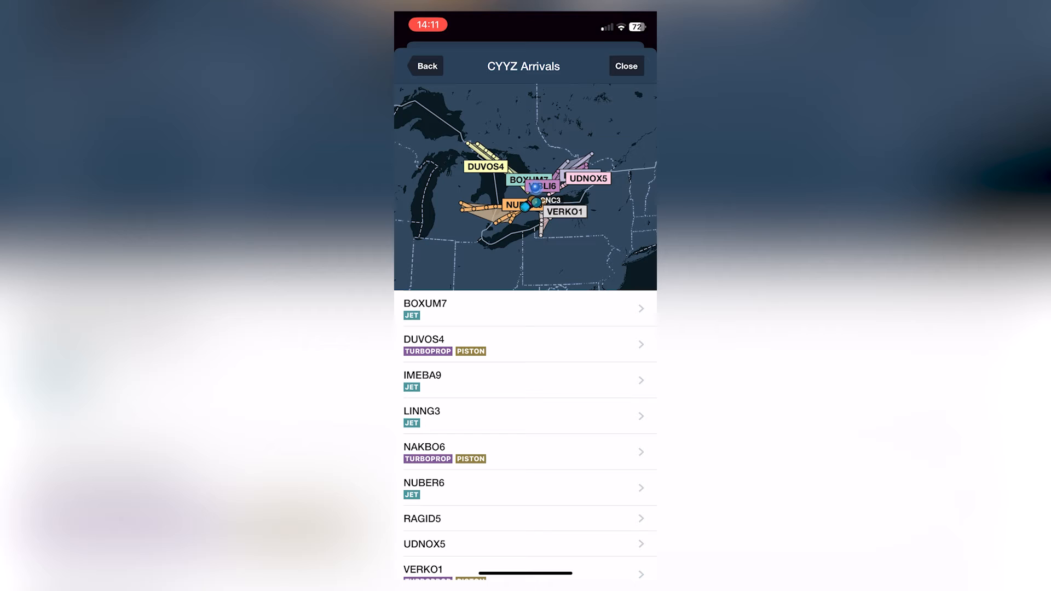
scroll("down", 3)
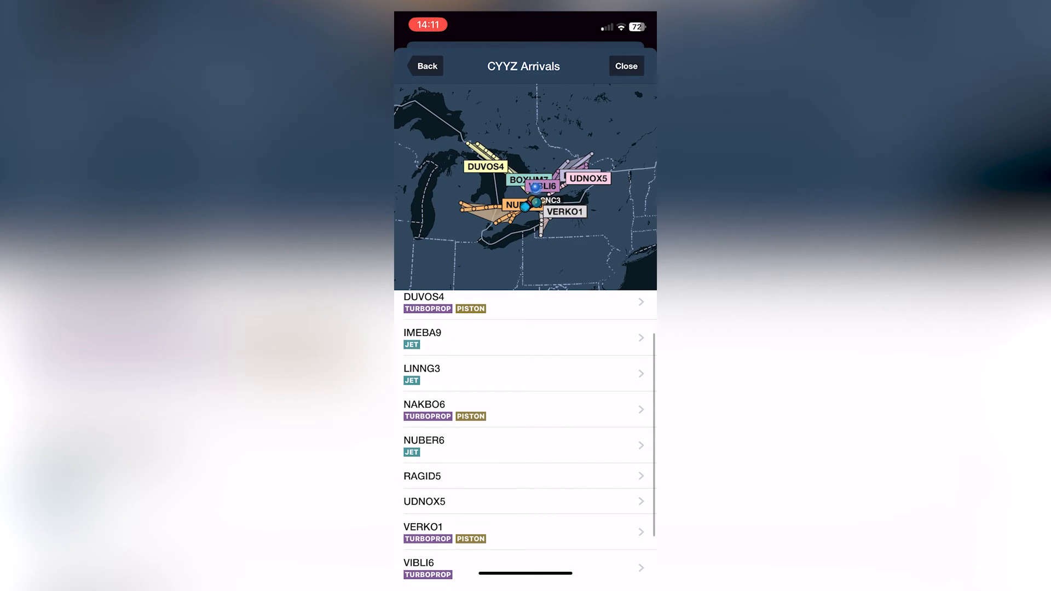
left_click(424, 409)
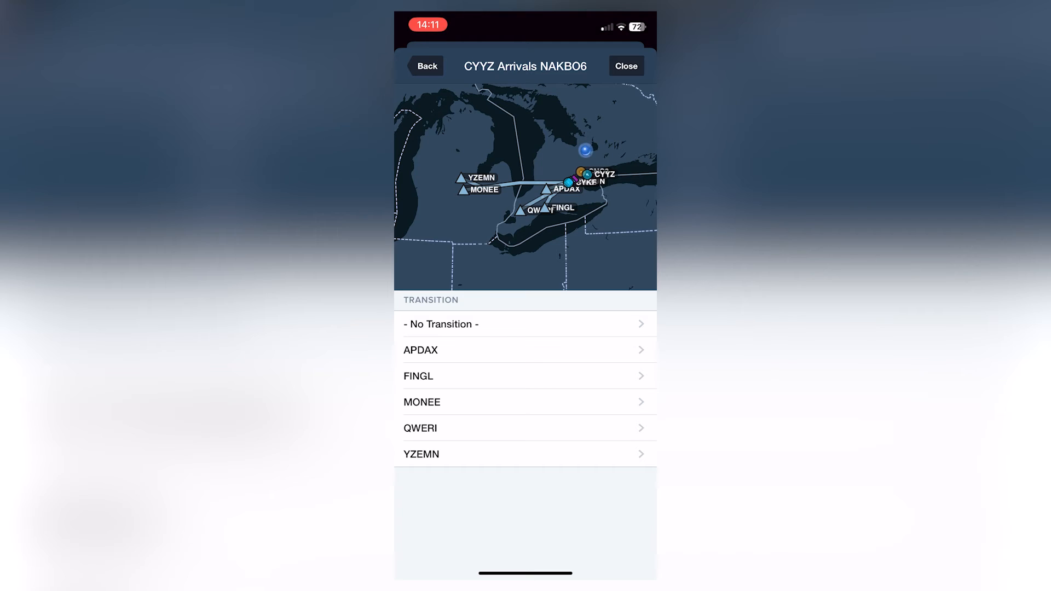
Step: Set the NAKBO6 arrival to the MONEE transition with runway 23
left_click(422, 402)
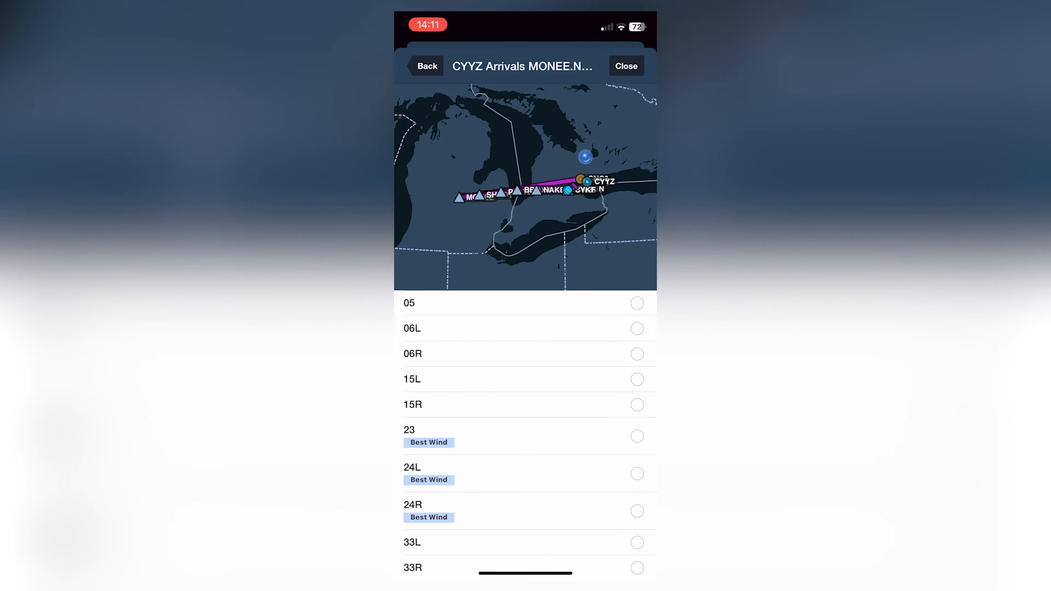
left_click(637, 436)
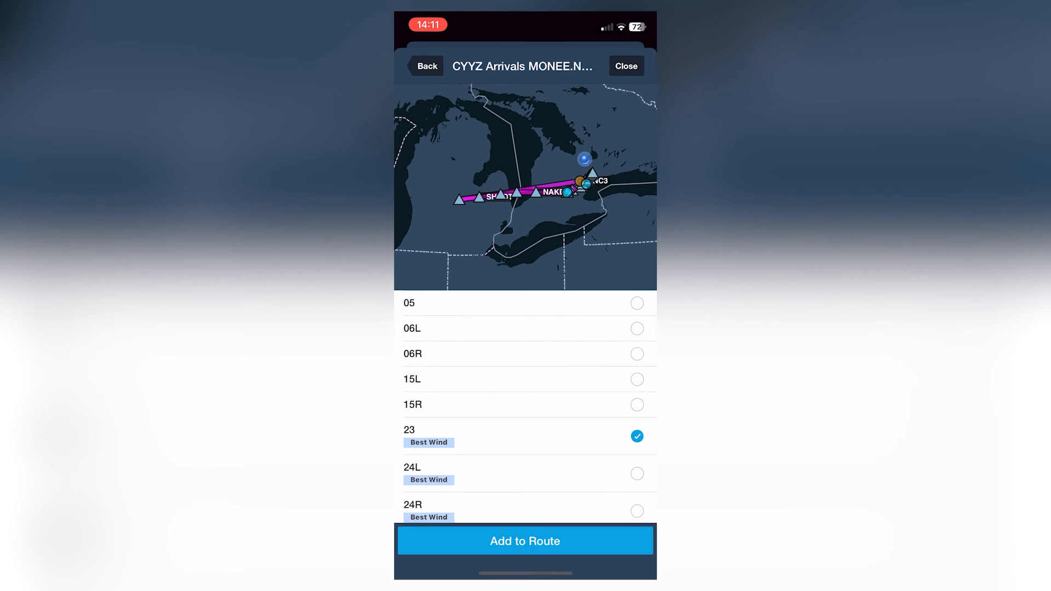